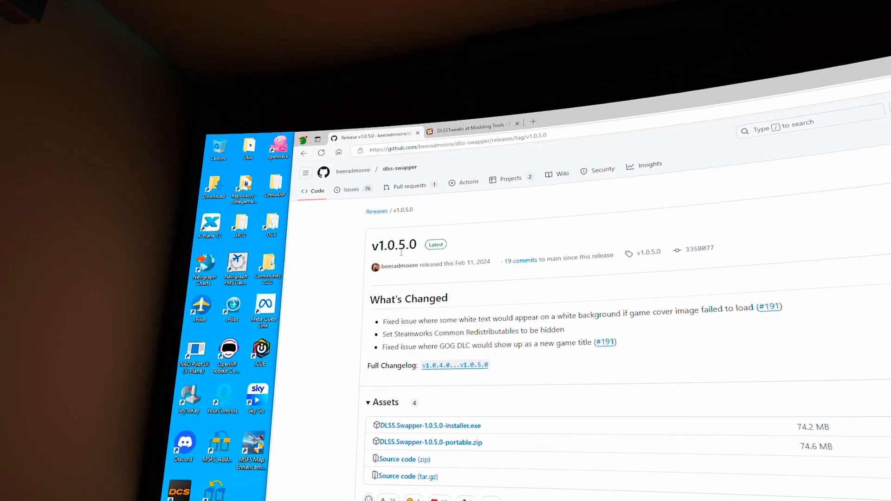
Step: Scroll the DLSS Swapper games list to the flight simulator game showing DLSS 310.1.0.0
{"action": "scroll", "scroll_direction": "down", "scroll_amount": 3}
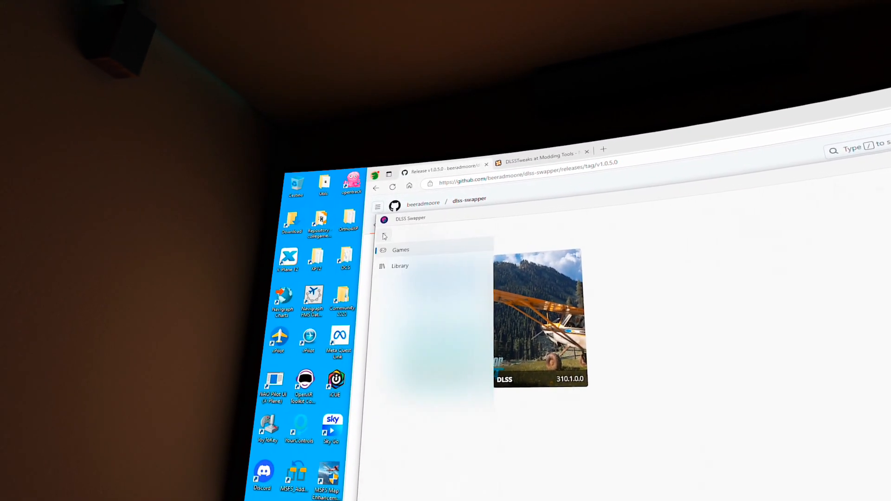
{"action": "left_click", "coordinate": [400, 266]}
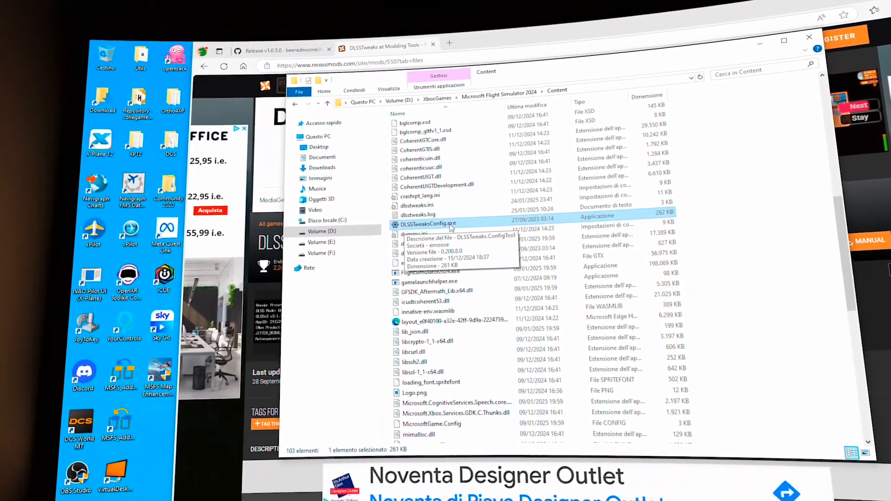
Step: Launch DLSSTweaksConfig.exe from the Microsoft Flight Simulator 2024 Content folder
{"action": "double_click", "coordinate": [427, 223]}
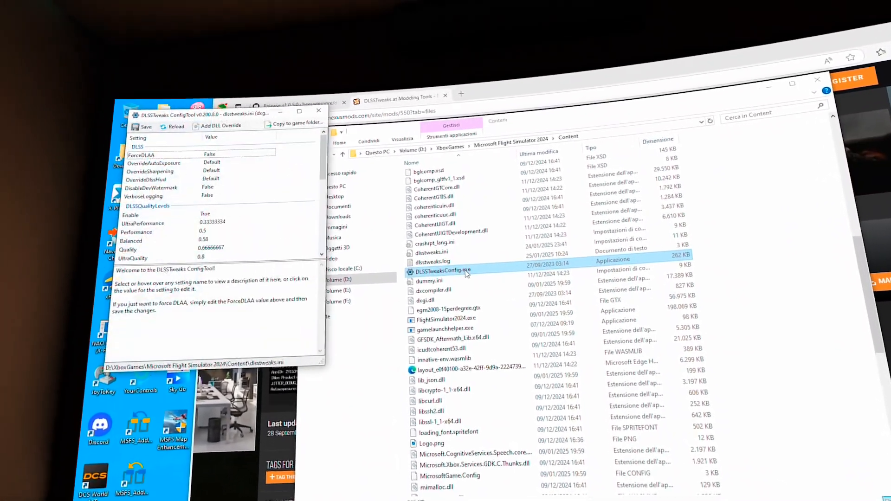